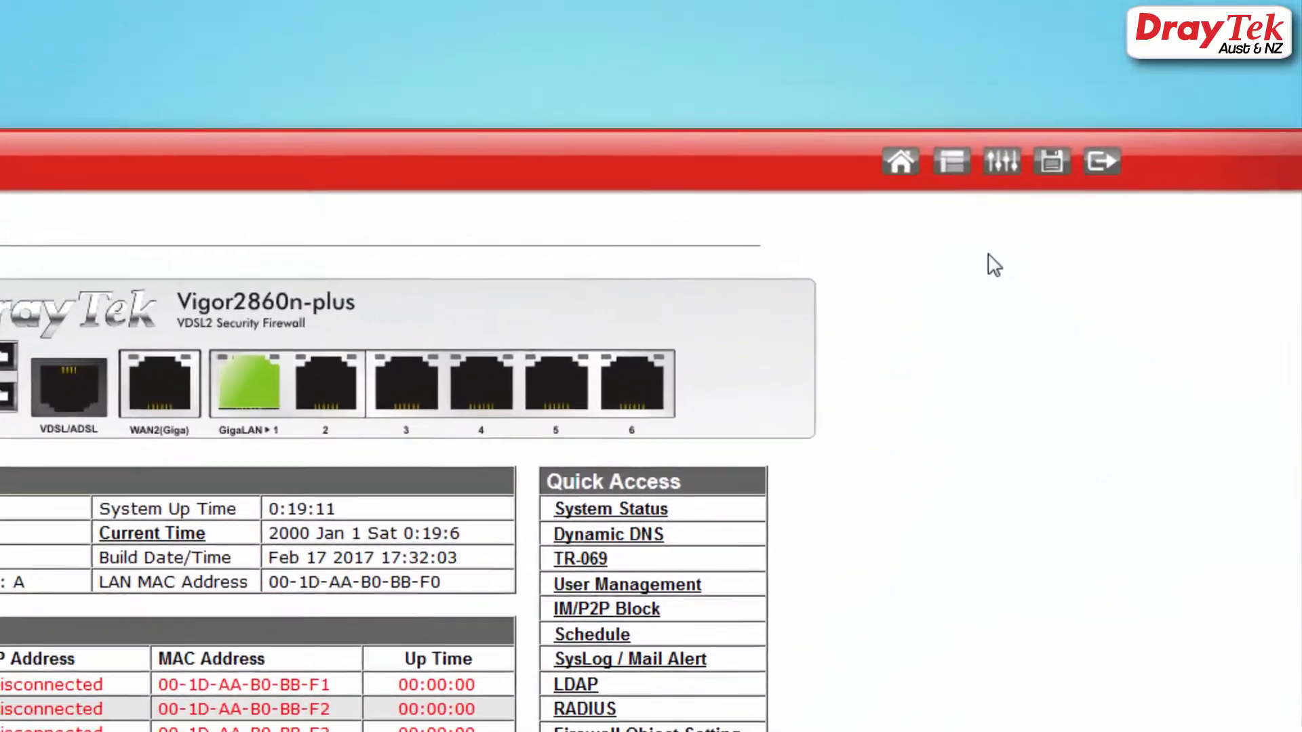
# Step: Open the GUI Map page and scroll through its list of configuration pages
pyautogui.click(896, 185)
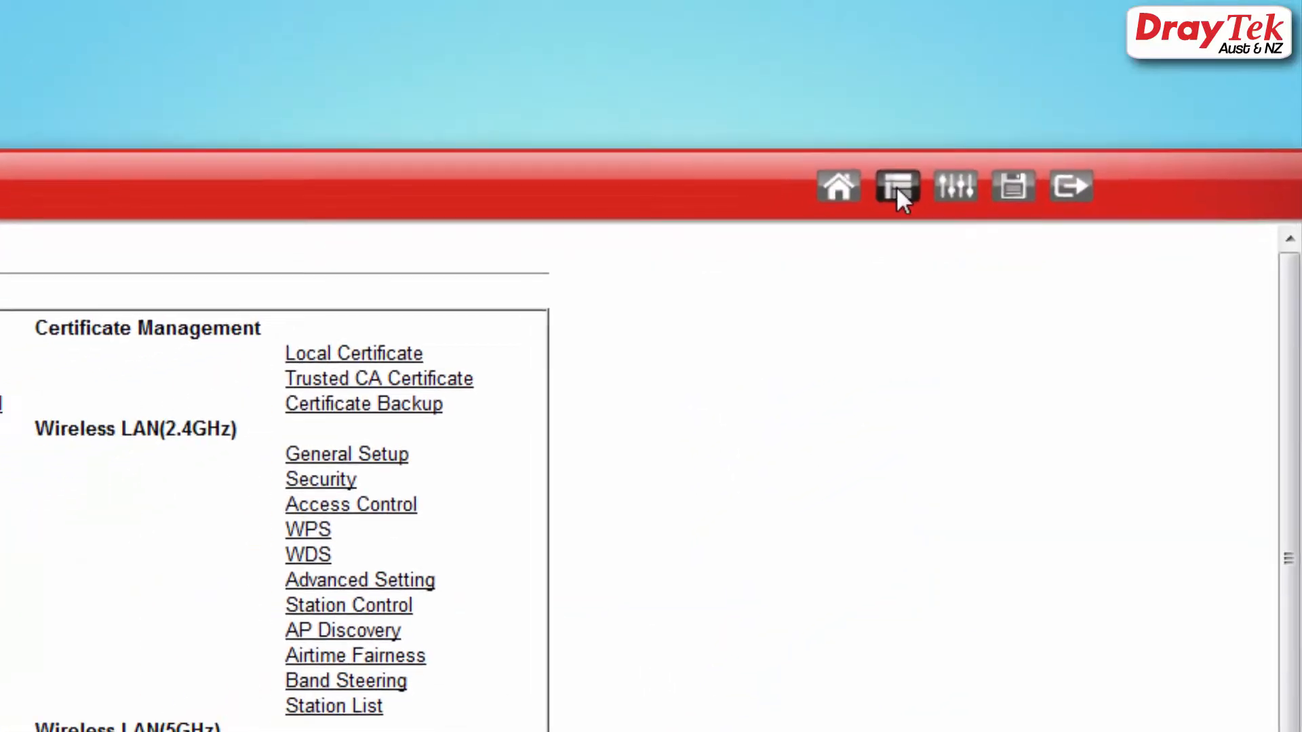
pyautogui.click(895, 185)
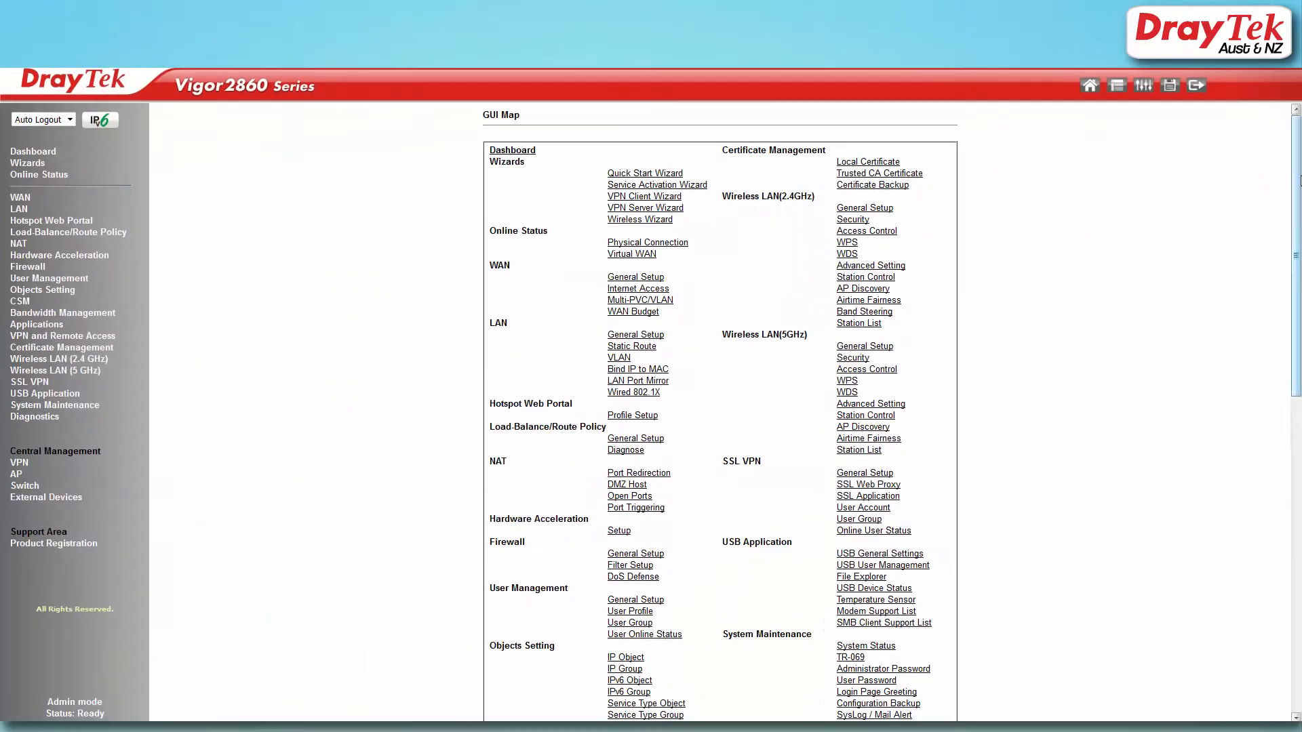
pyautogui.scroll(-3)
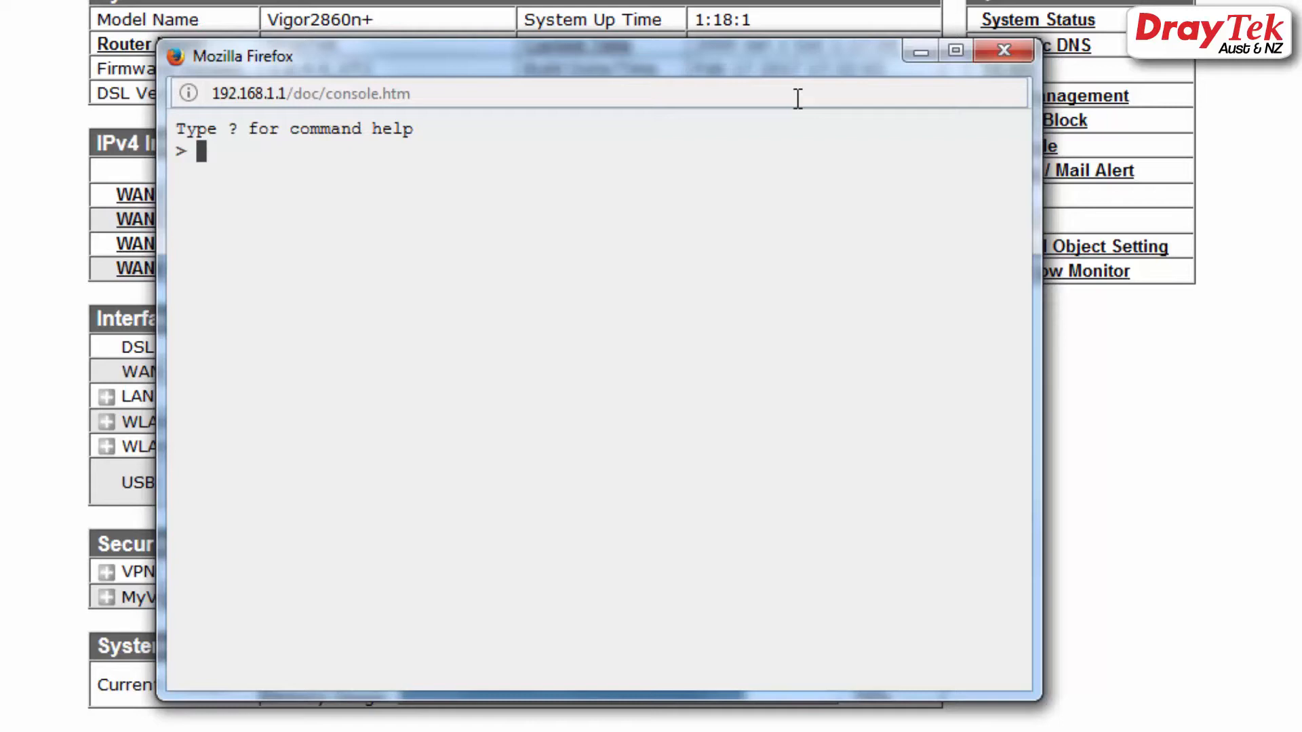
# Step: Run 'help' and 'log -w' in the web console, then close it
pyautogui.write('help')
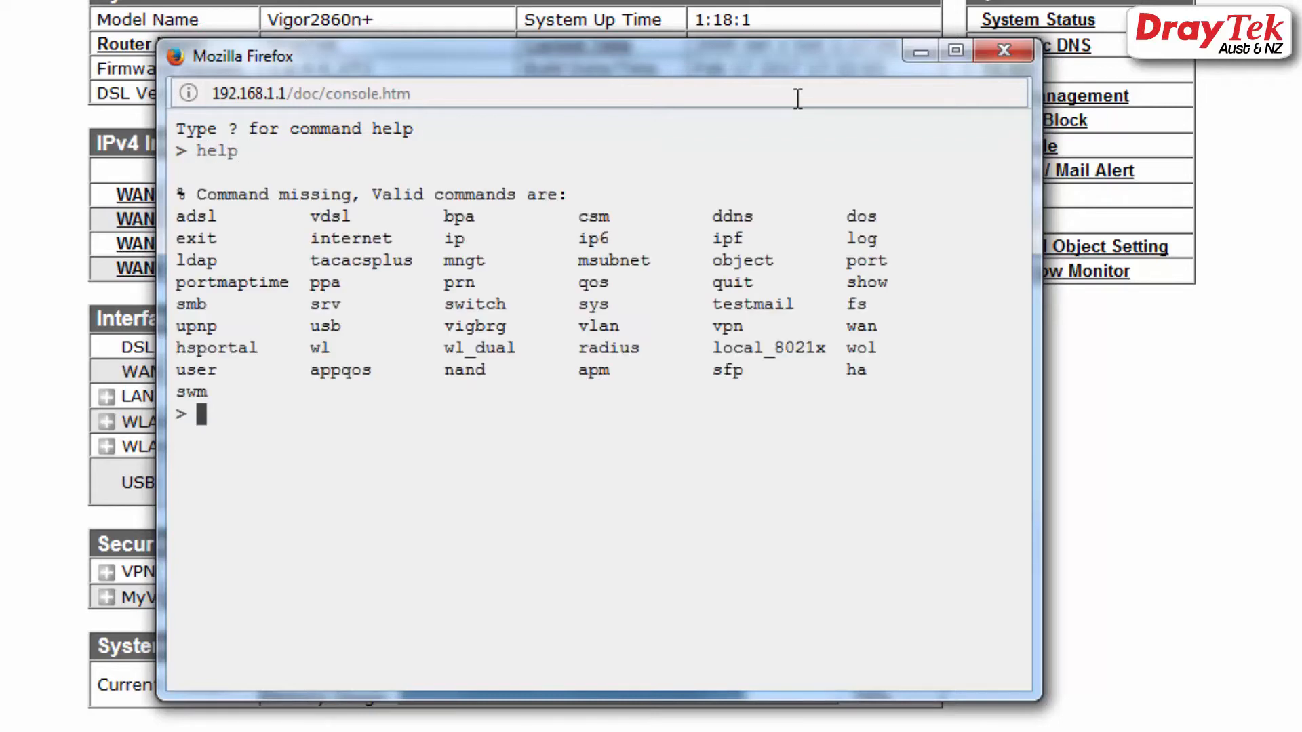
pyautogui.write('log')
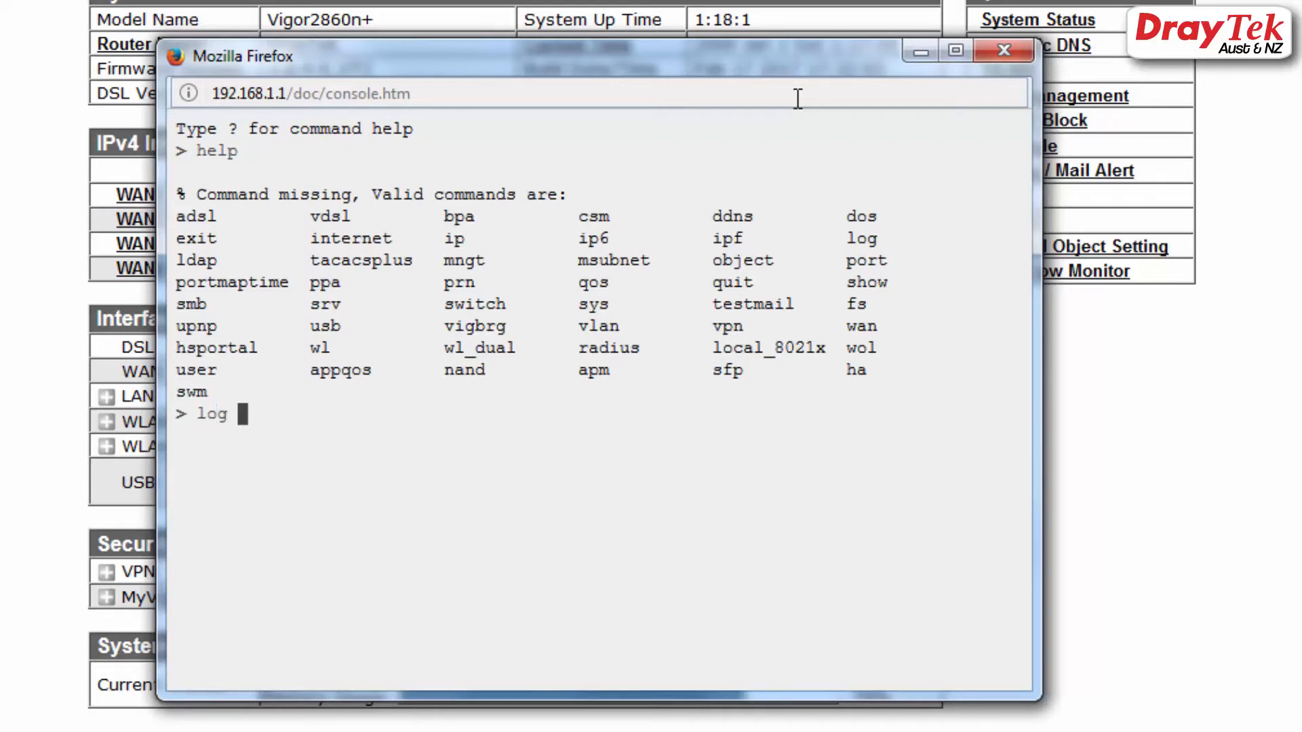
pyautogui.write('-w')
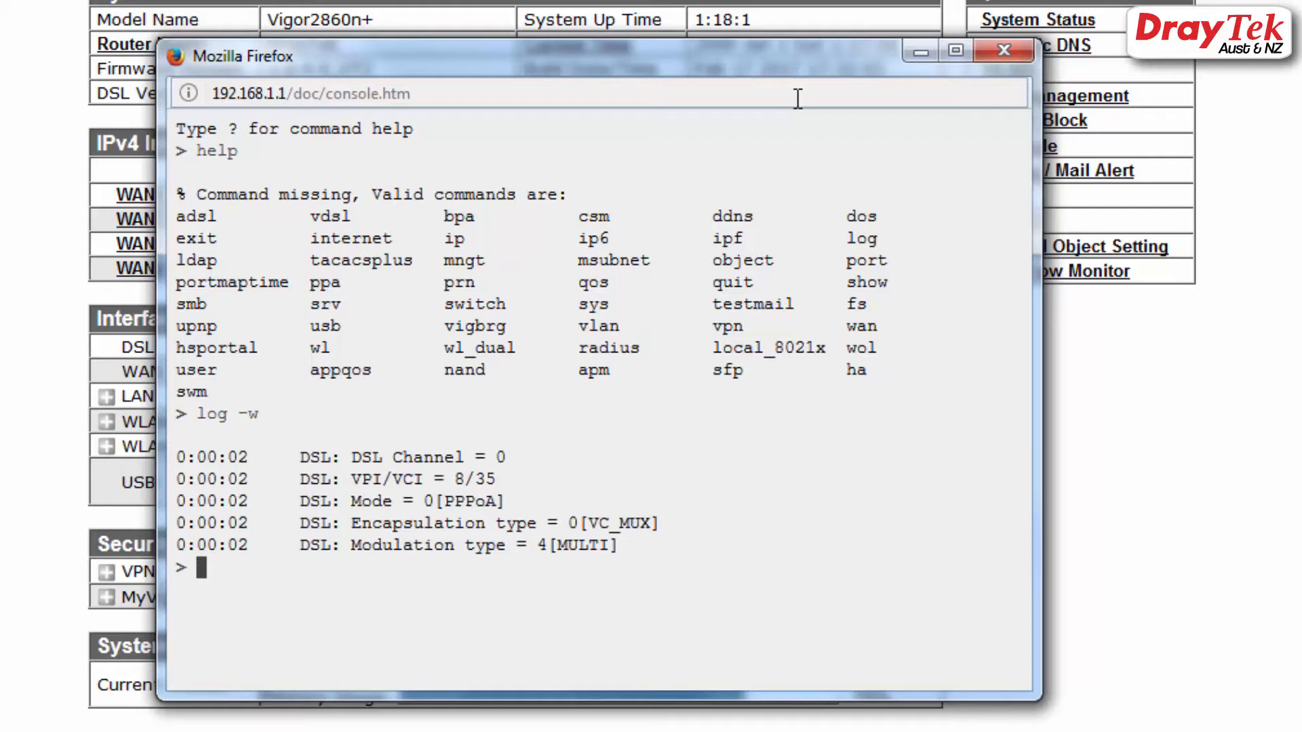
pyautogui.moveTo(847, 419)
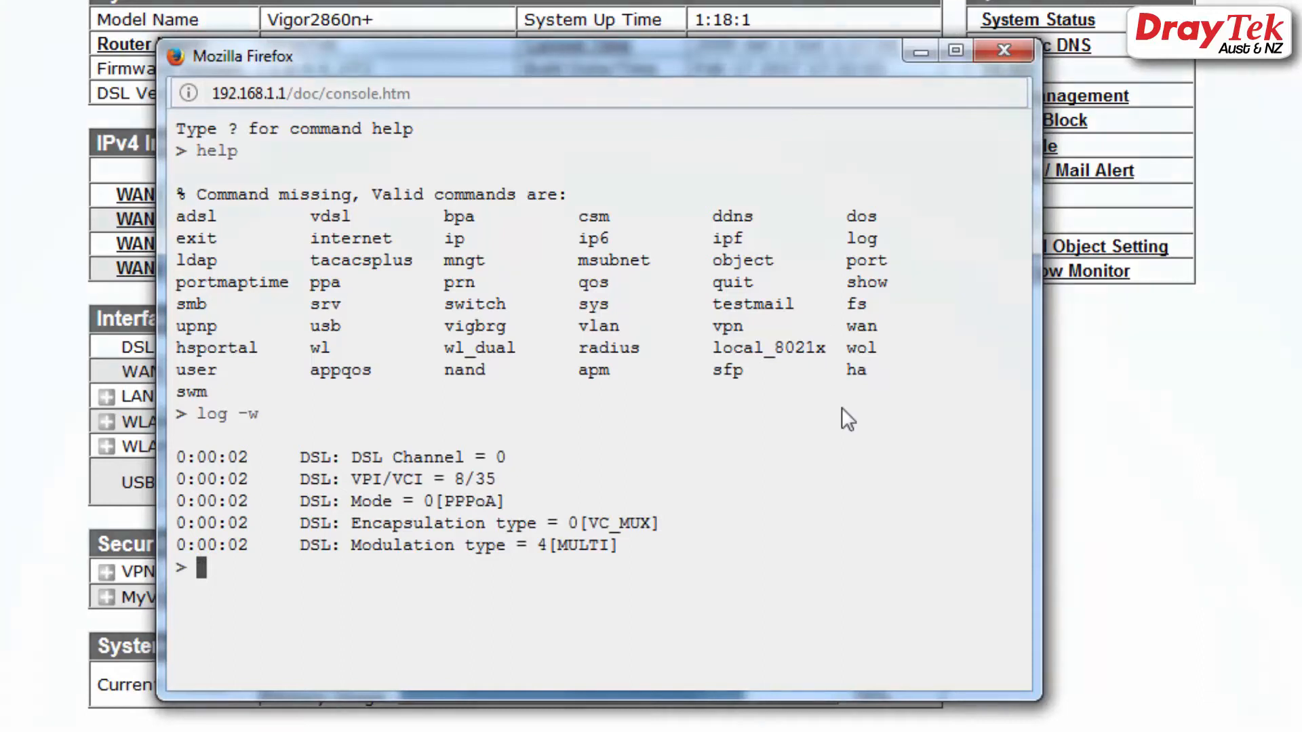
pyautogui.click(1003, 51)
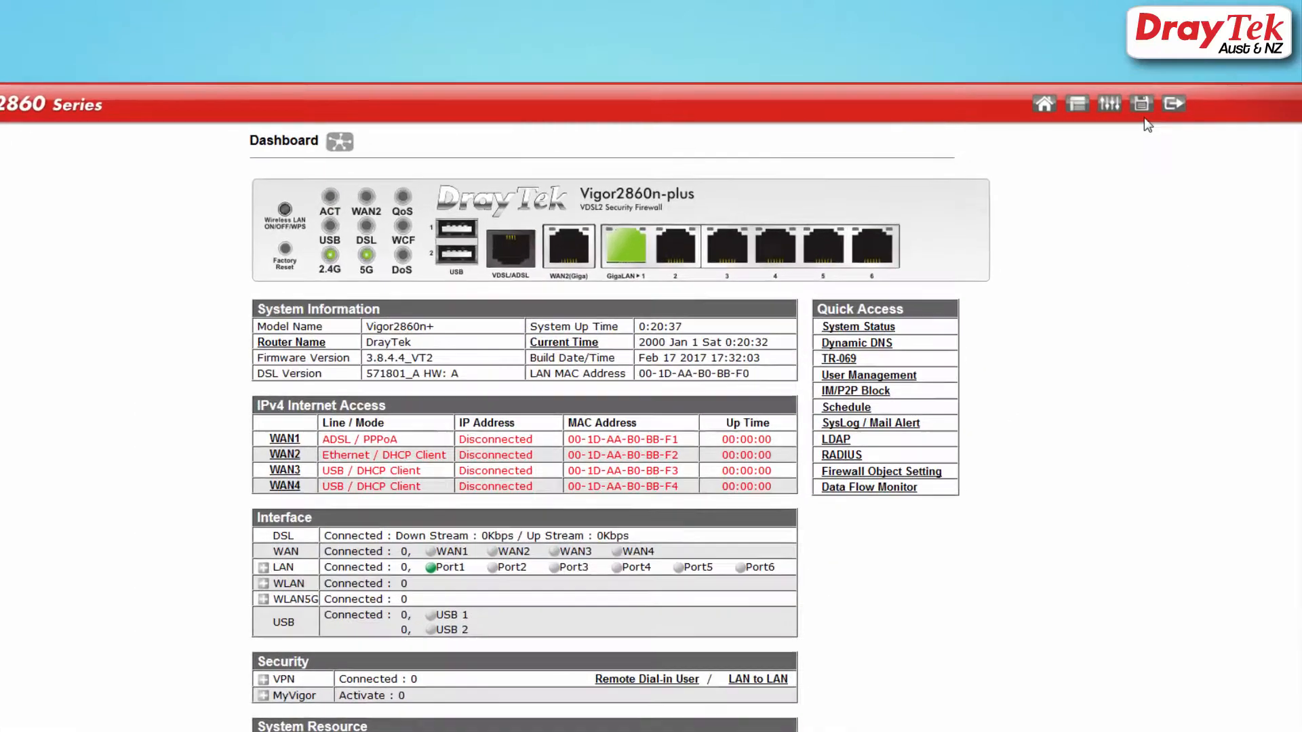
# Step: Back up the router configuration from the Configuration Backup page and save the file
pyautogui.click(1141, 103)
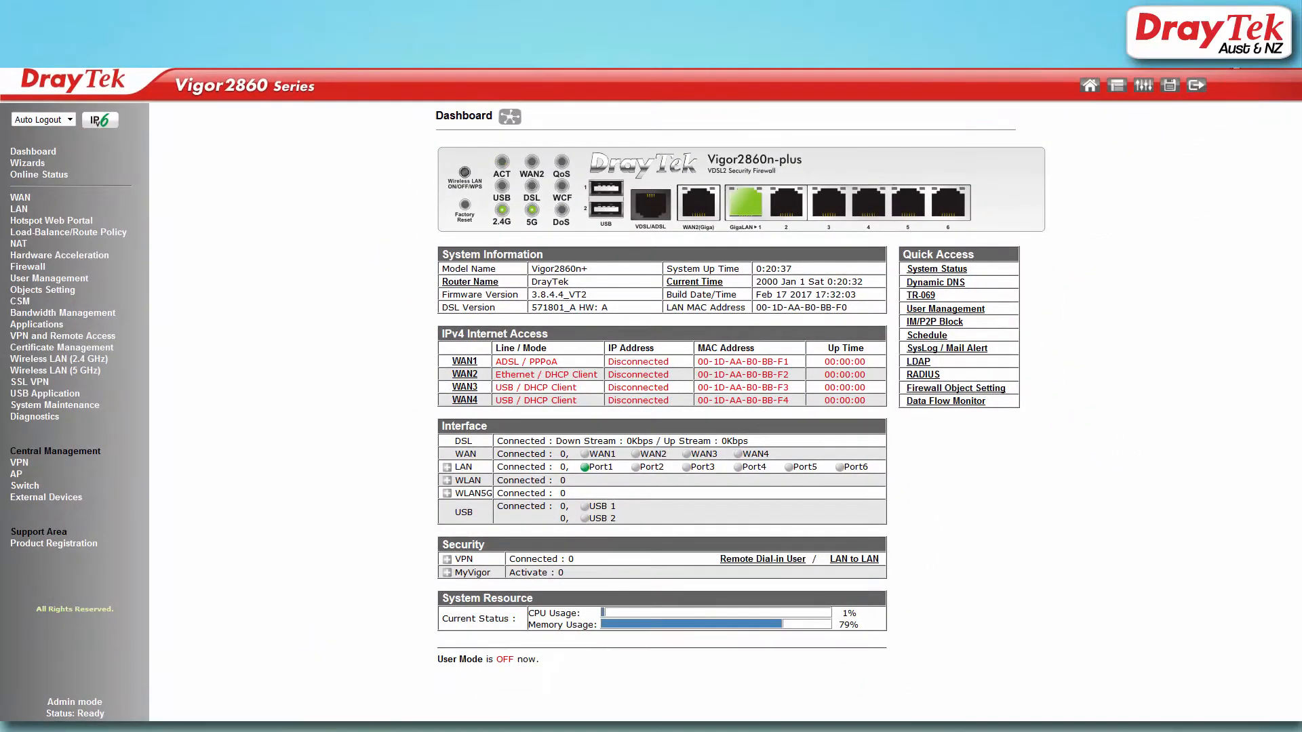
pyautogui.click(1168, 85)
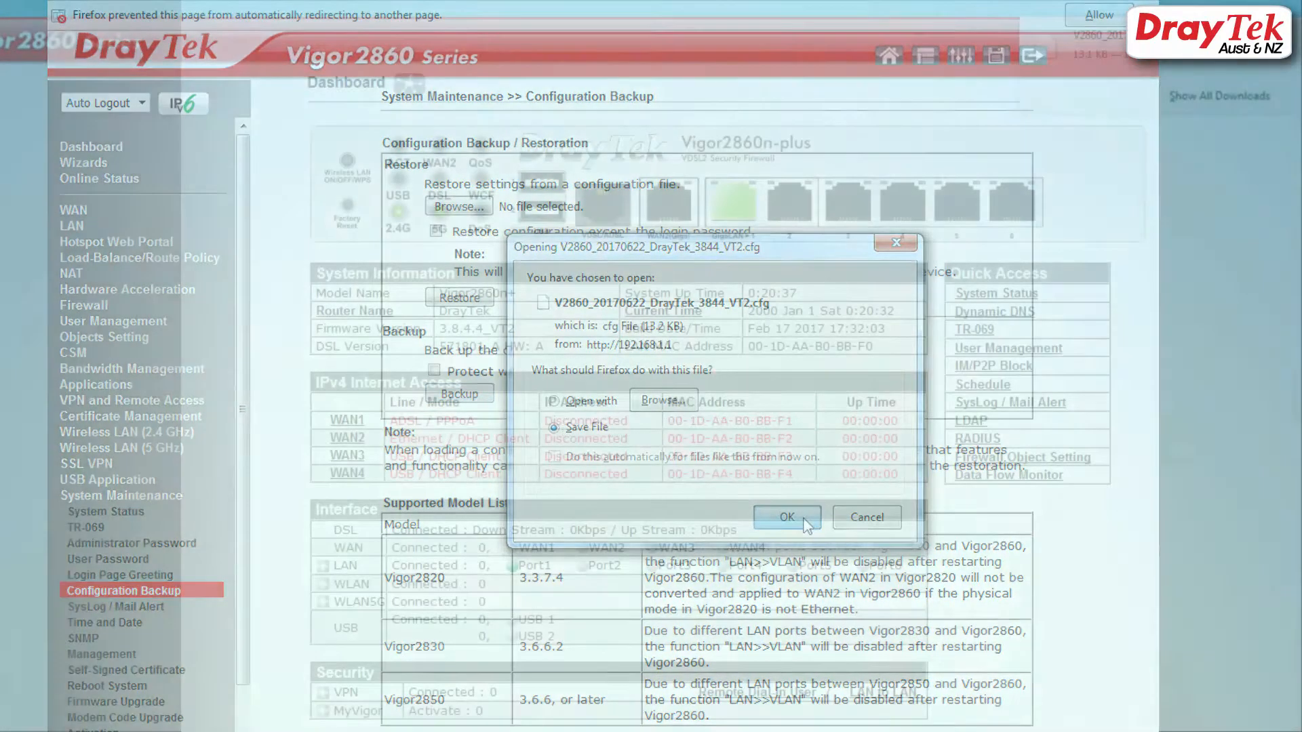
pyautogui.click(786, 517)
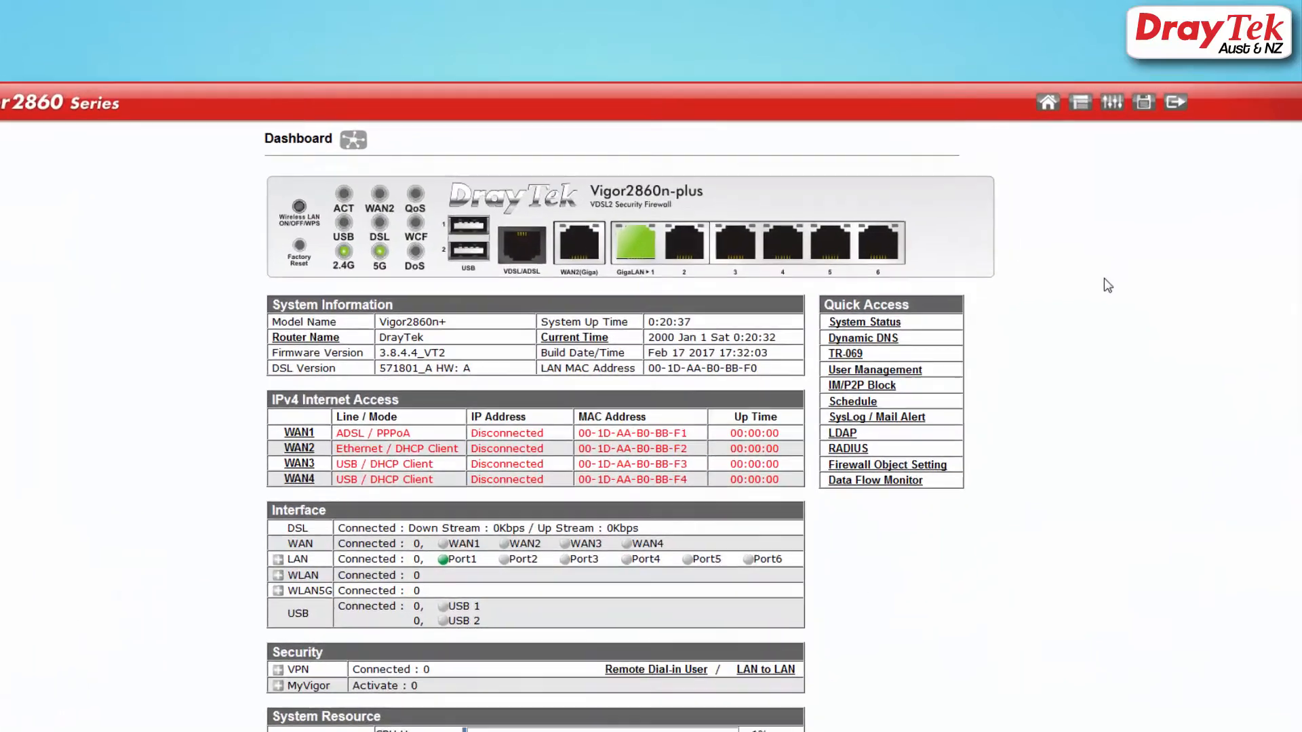
# Step: Log out via the Logout icon and begin signing back in
pyautogui.click(1175, 101)
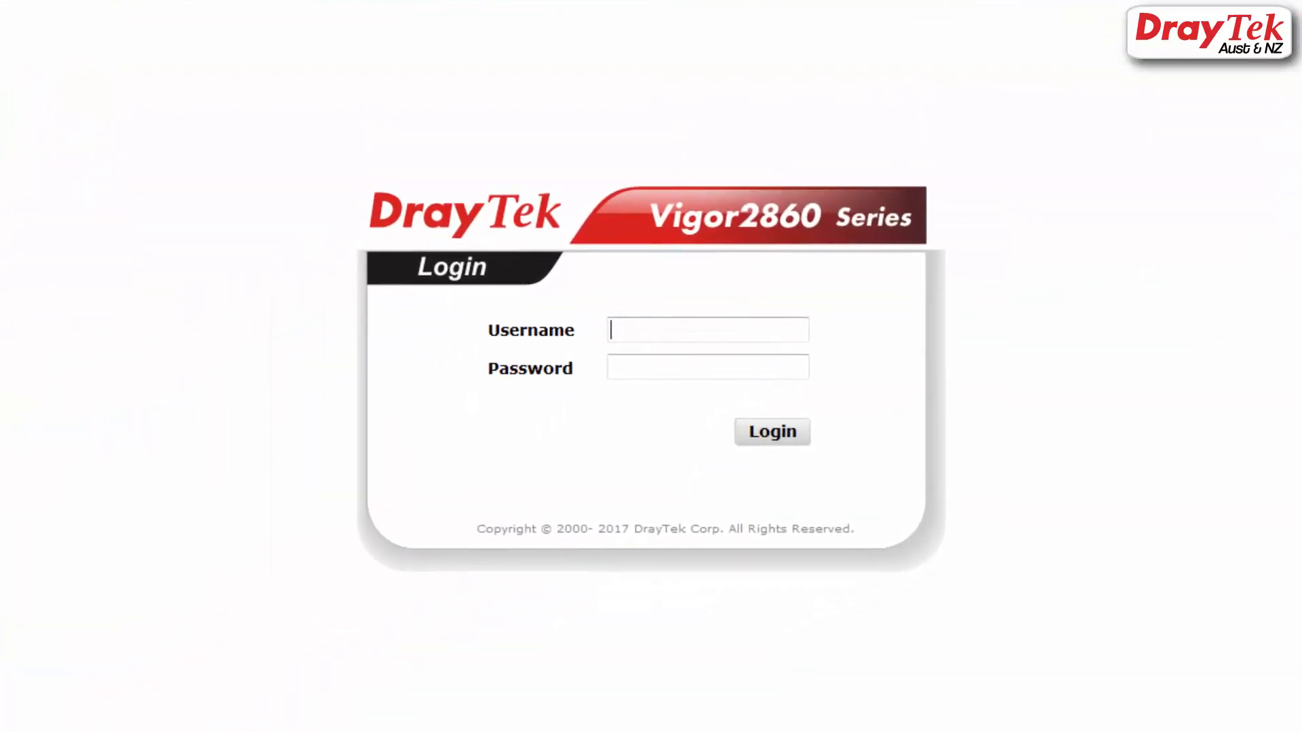
pyautogui.click(770, 431)
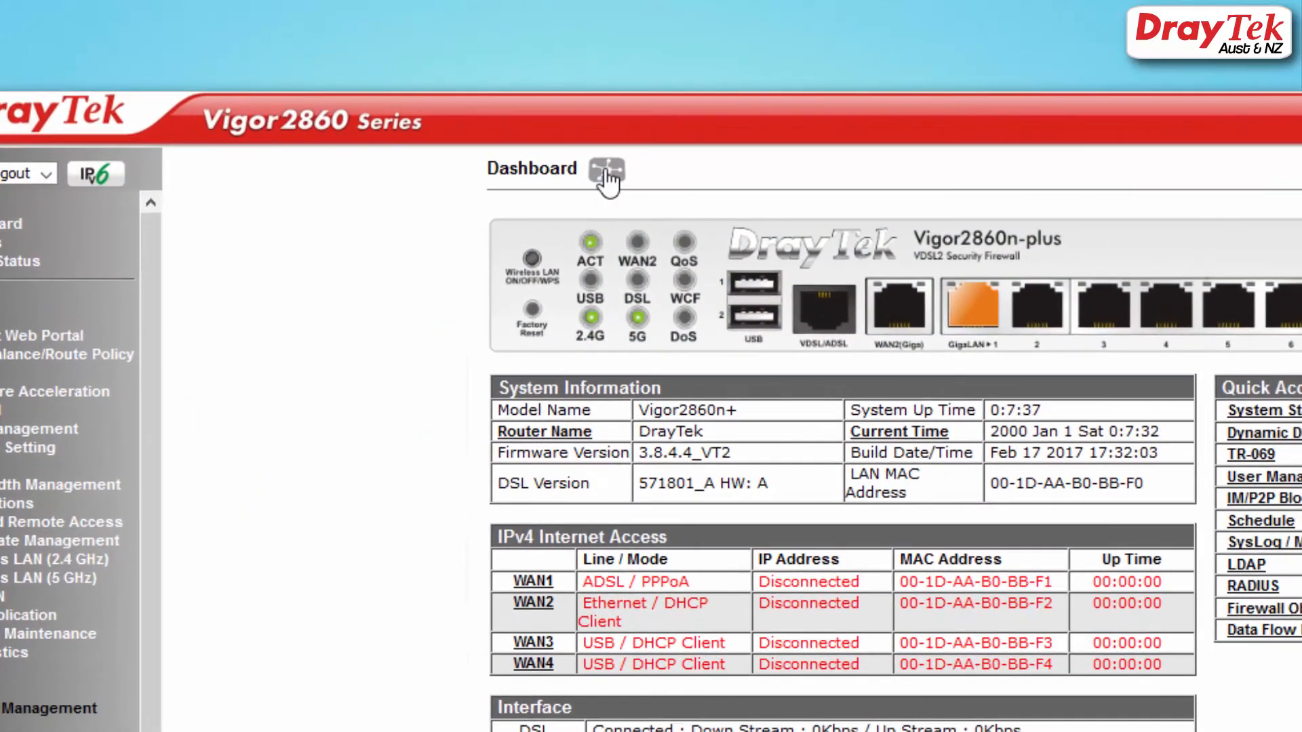
# Step: Open the network topology view and select WAN2's DHCP box to reach WAN >> Internet Access
pyautogui.click(606, 169)
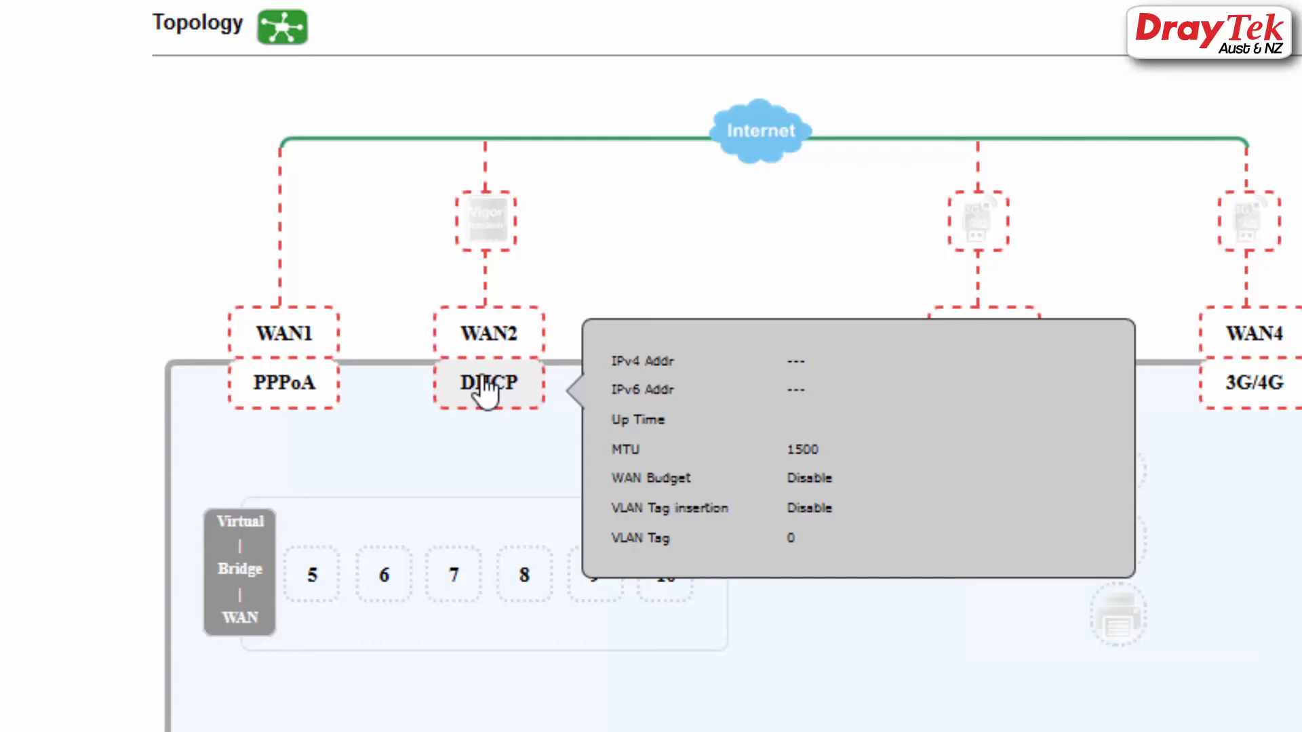
pyautogui.click(488, 384)
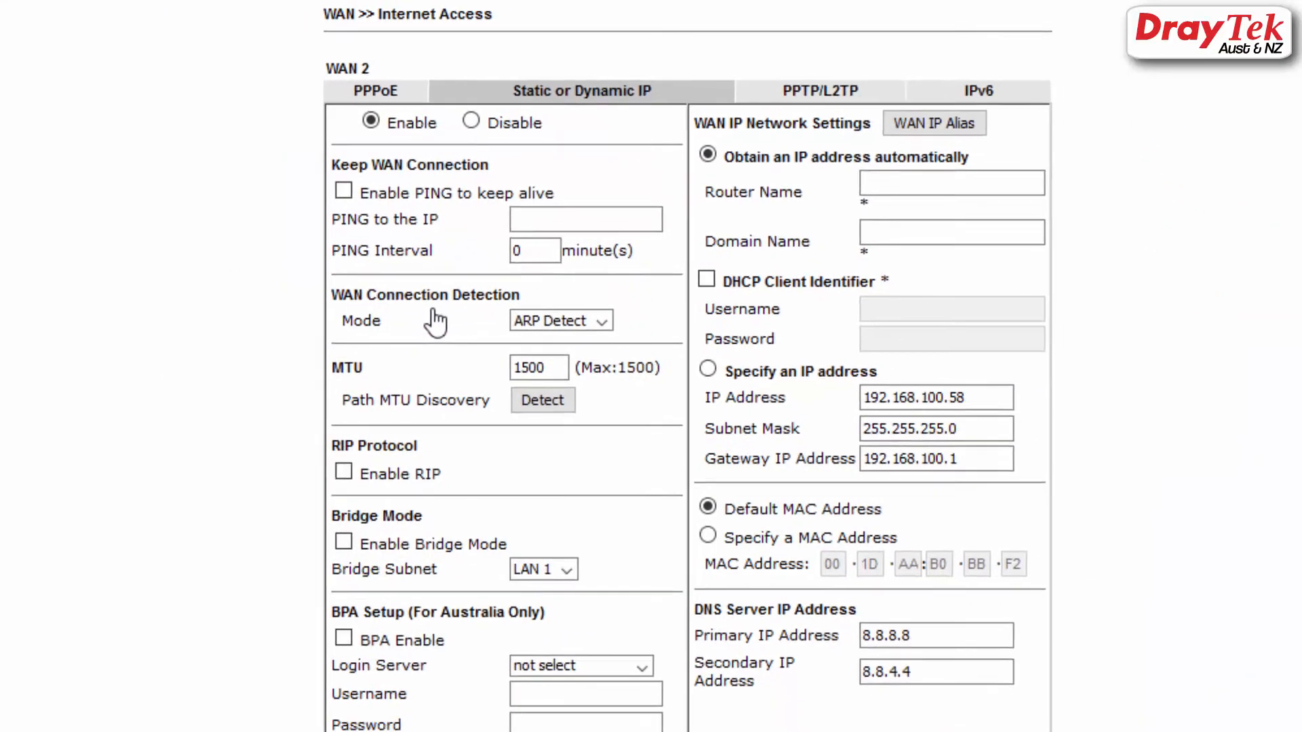